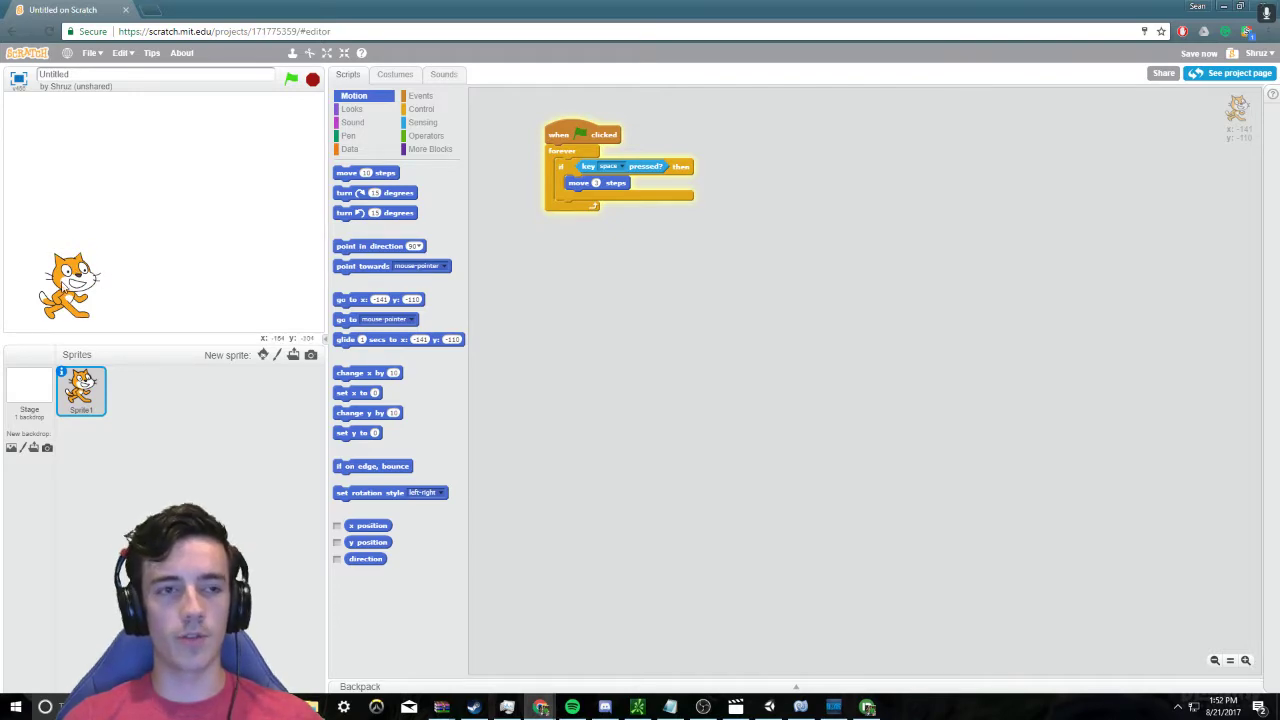
# Run the project with the green flag and test the cat moving on space.
pyautogui.moveTo(70, 284); pyautogui.dragTo(44, 278)
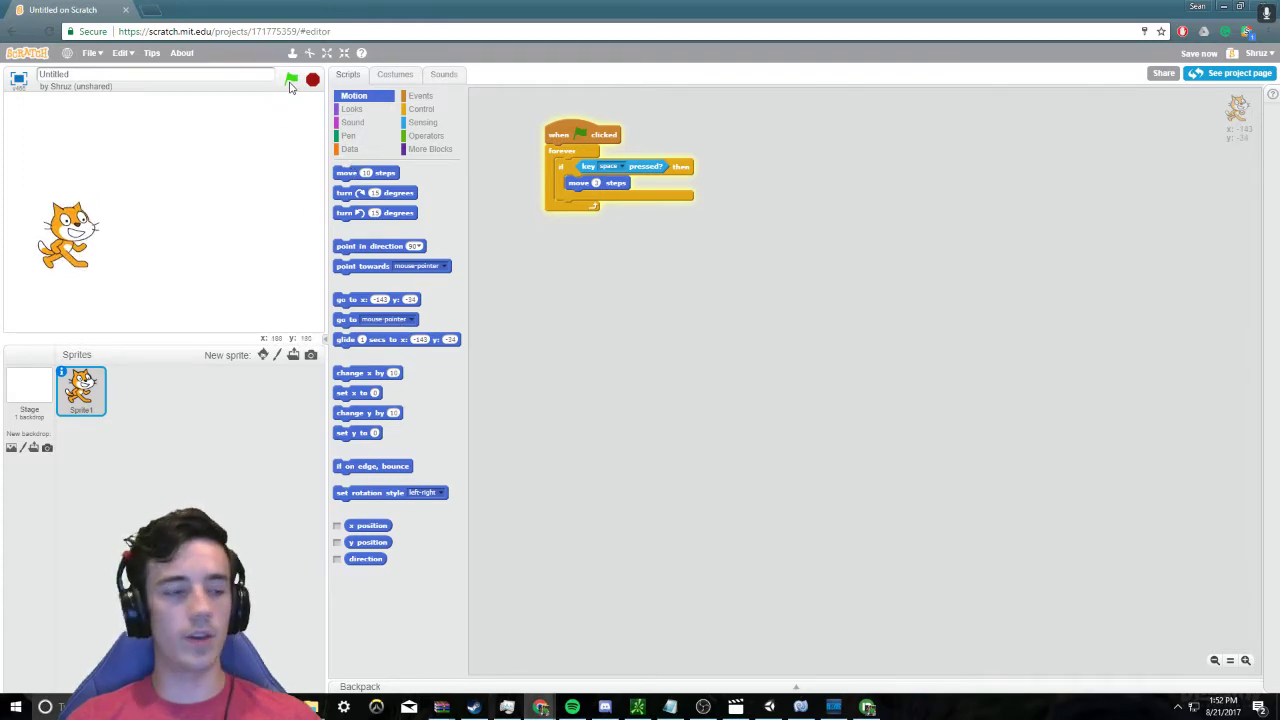
pyautogui.click(292, 80)
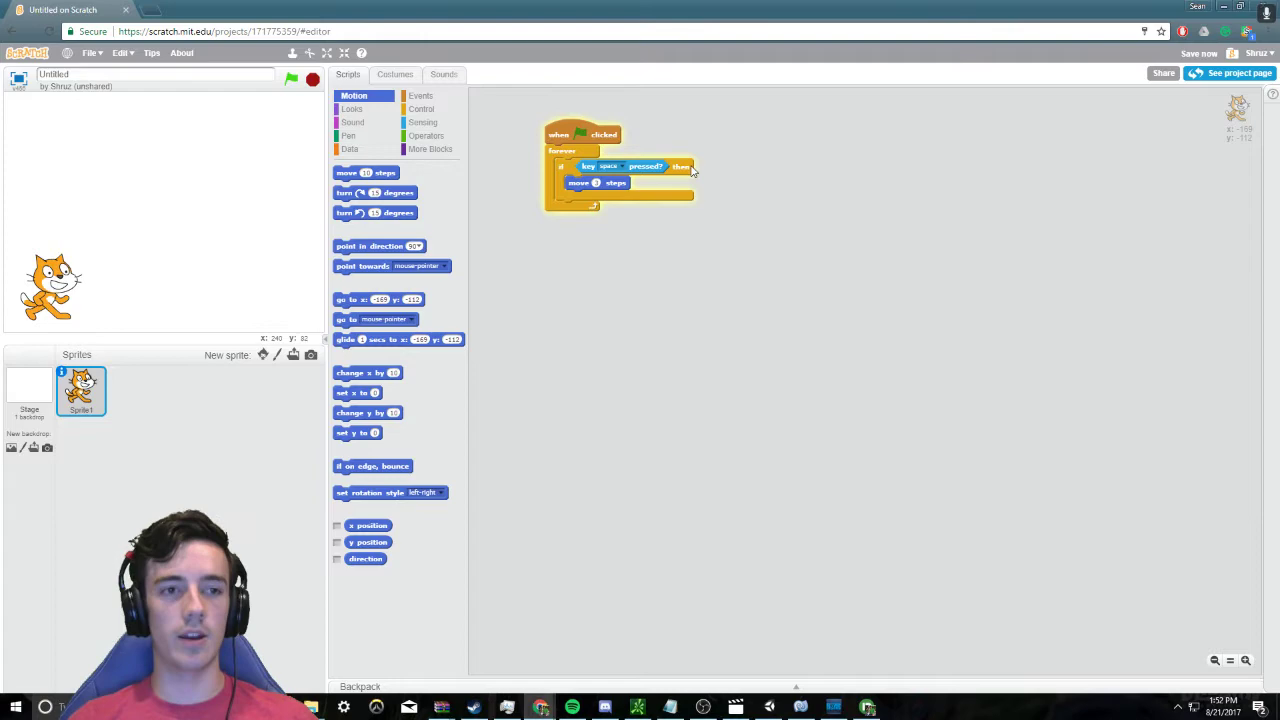
pyautogui.moveTo(88, 292)
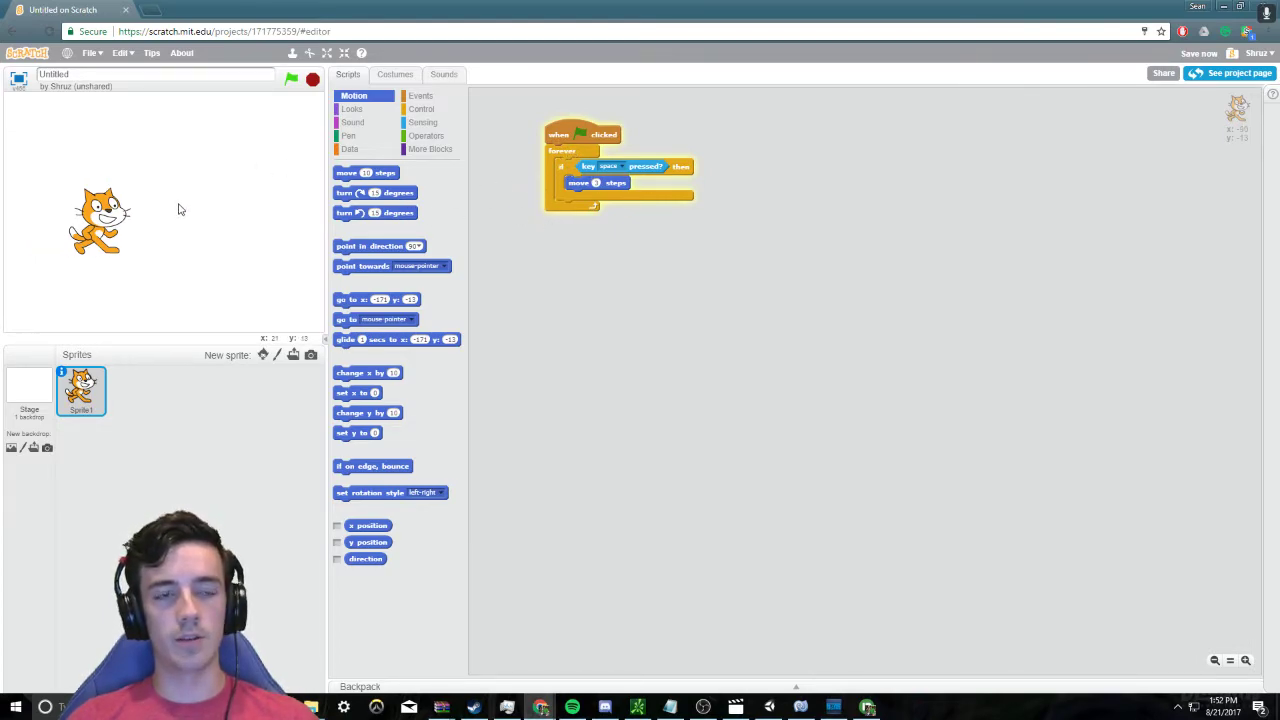
# Switch on Turbo Mode and show the Control block category.
pyautogui.click(292, 80)
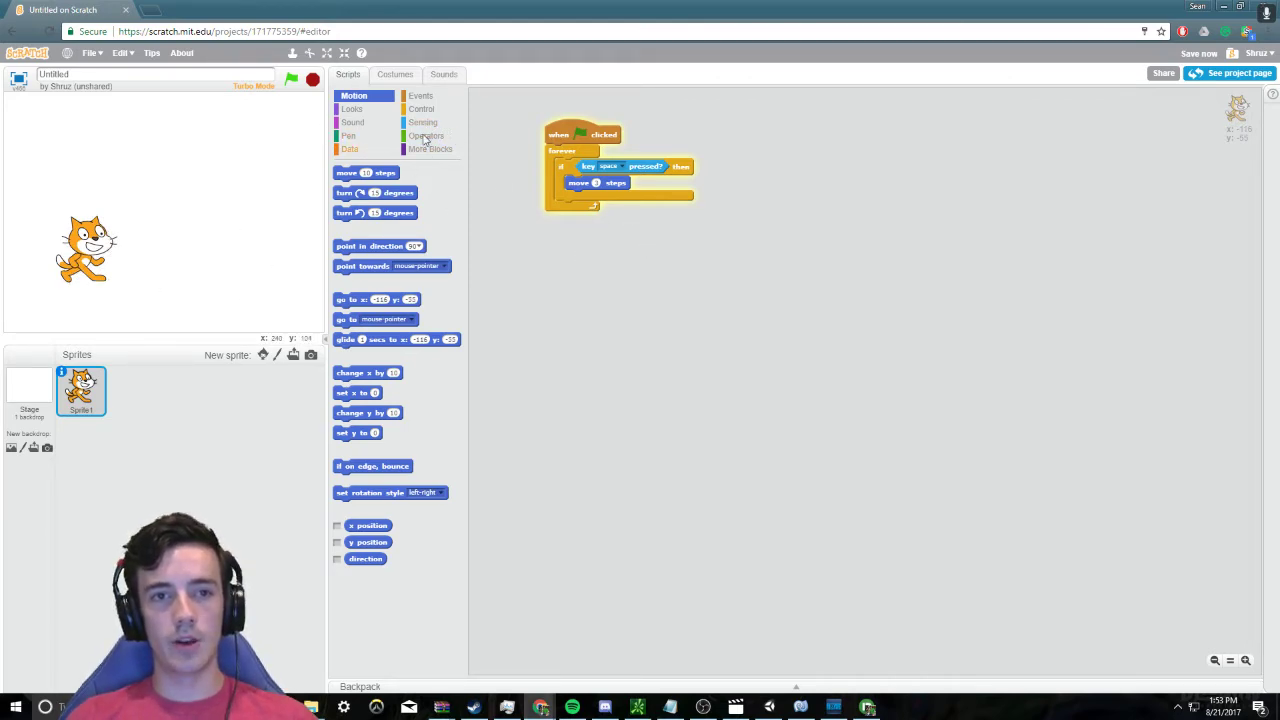
pyautogui.click(420, 108)
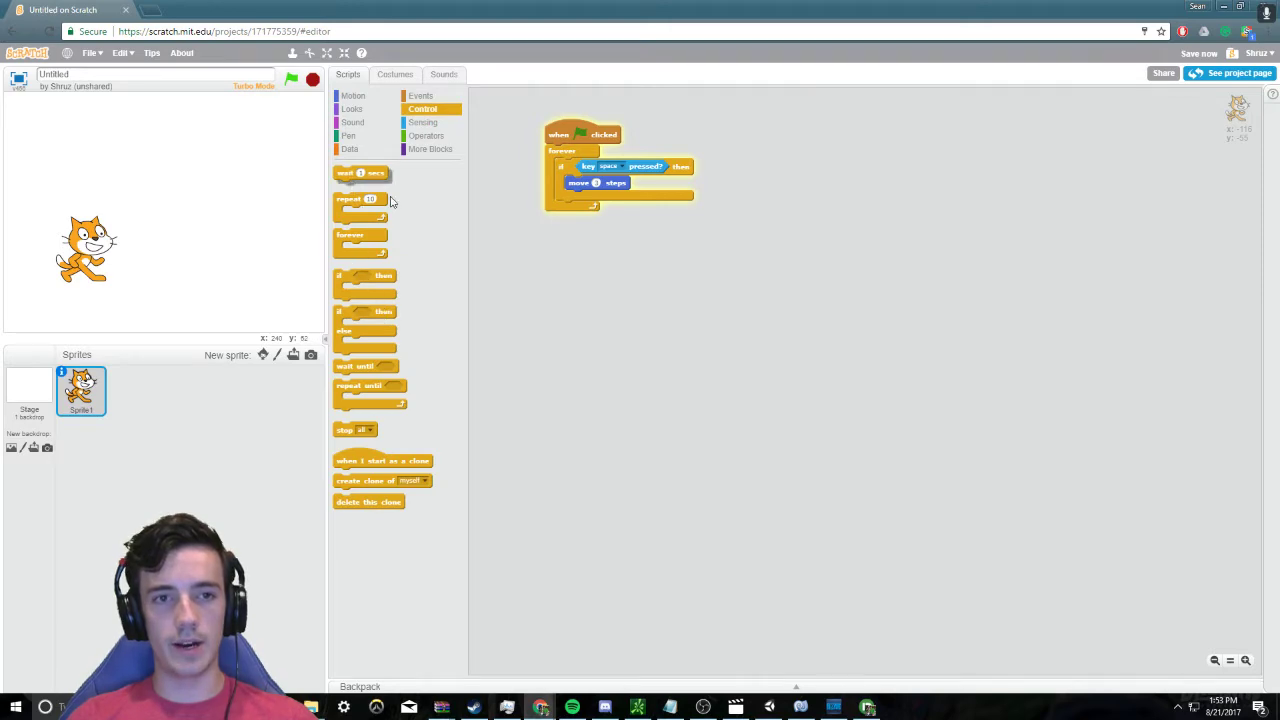
# Place a 'wait secs' block inside the if, below 'move steps'.
pyautogui.moveTo(362, 172); pyautogui.dragTo(596, 198)
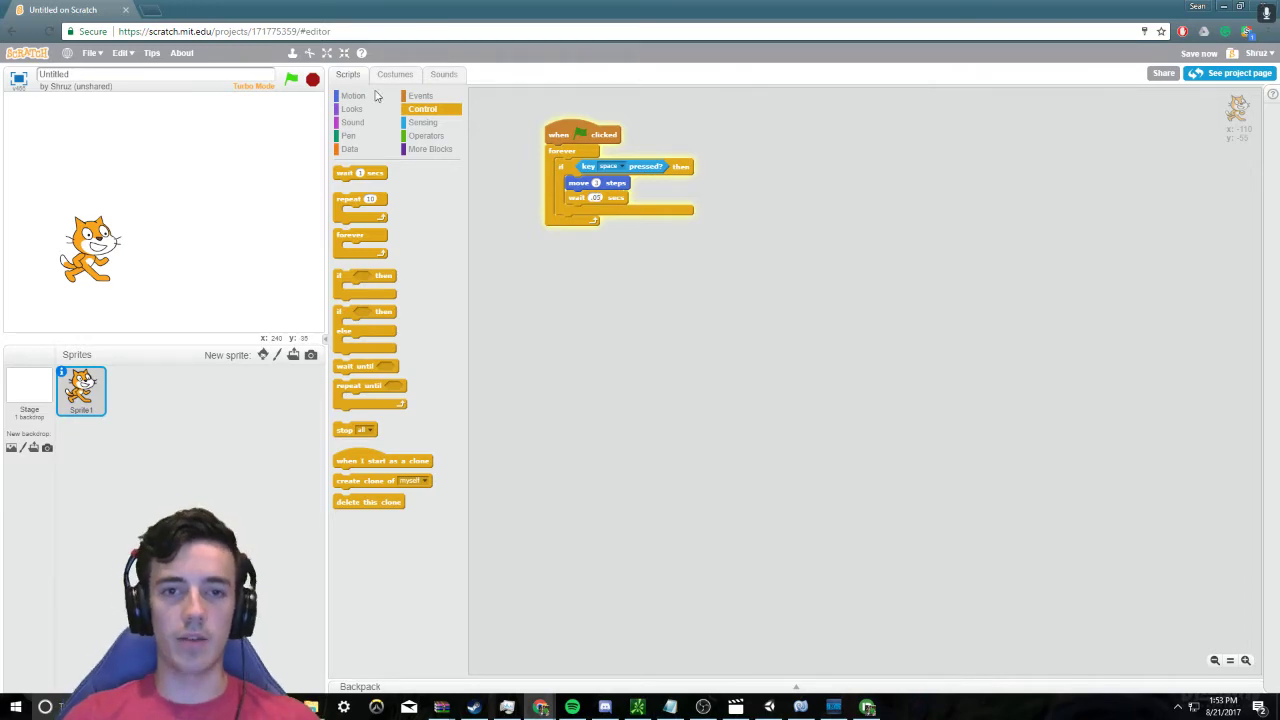
pyautogui.moveTo(90, 250); pyautogui.dragTo(130, 250)
pyautogui.write('.01')
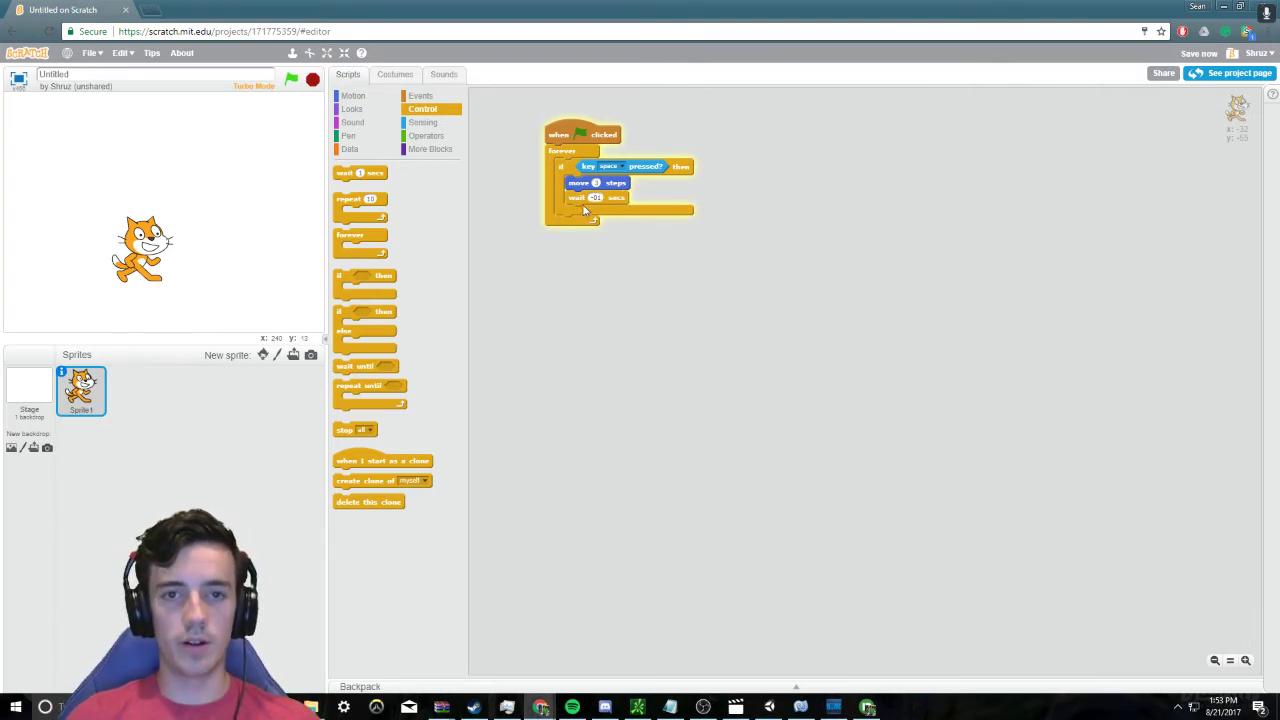
pyautogui.moveTo(622, 300)
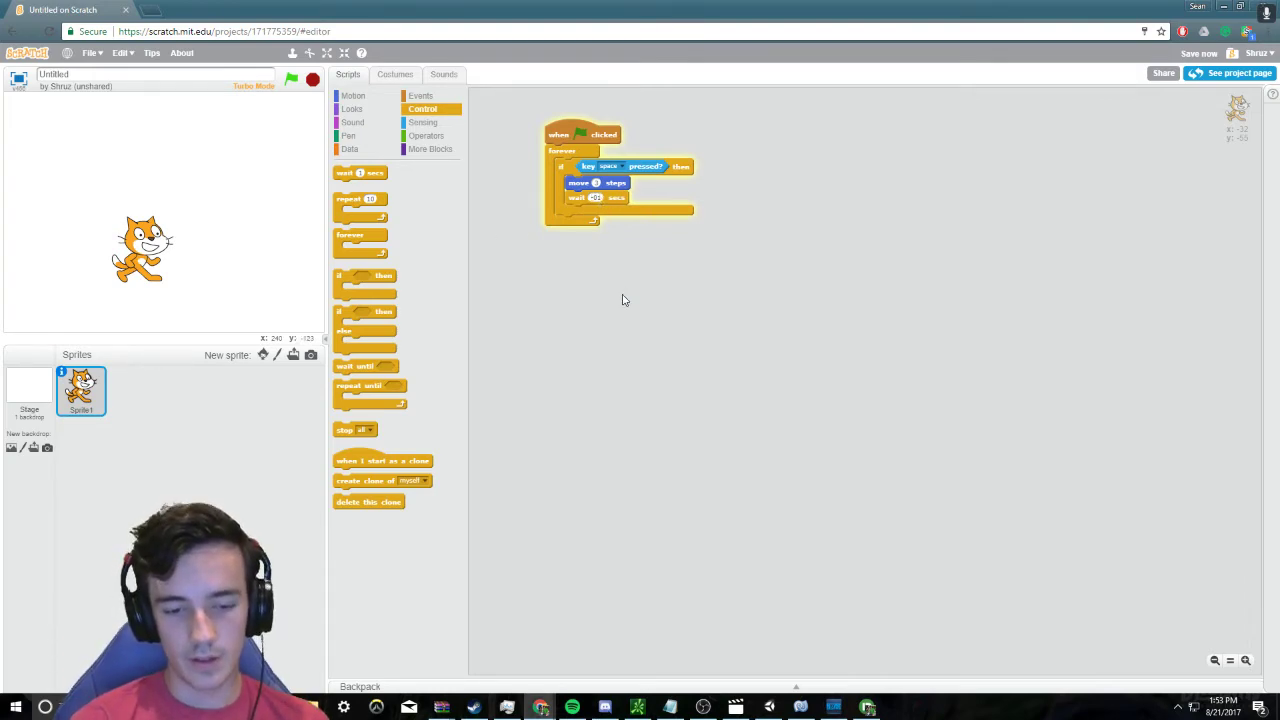
pyautogui.moveTo(624, 252)
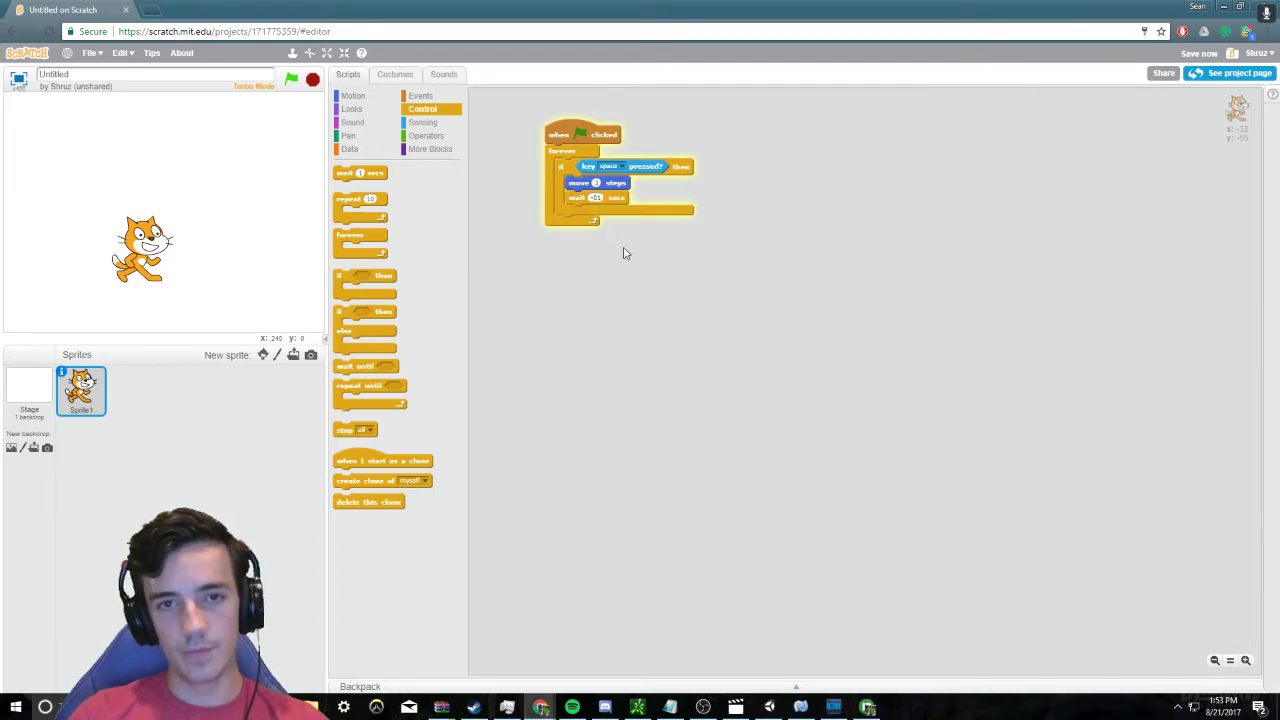
pyautogui.moveTo(248, 240)
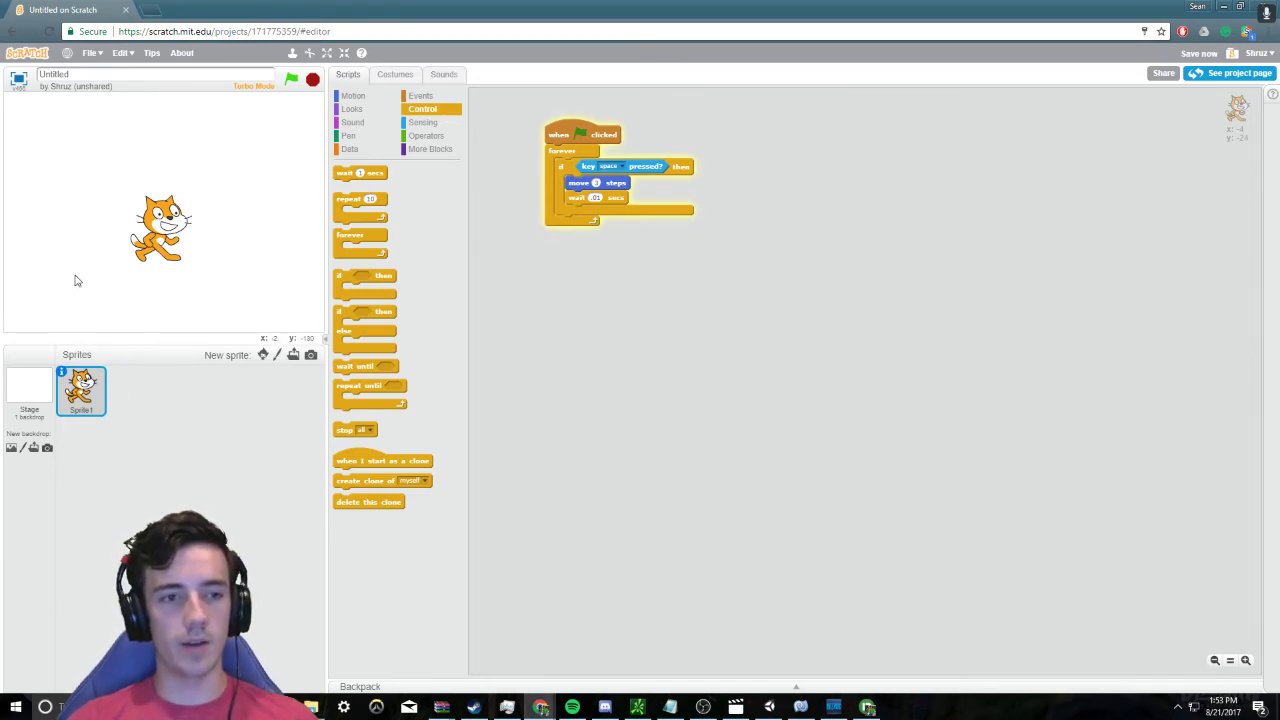
pyautogui.moveTo(568, 360)
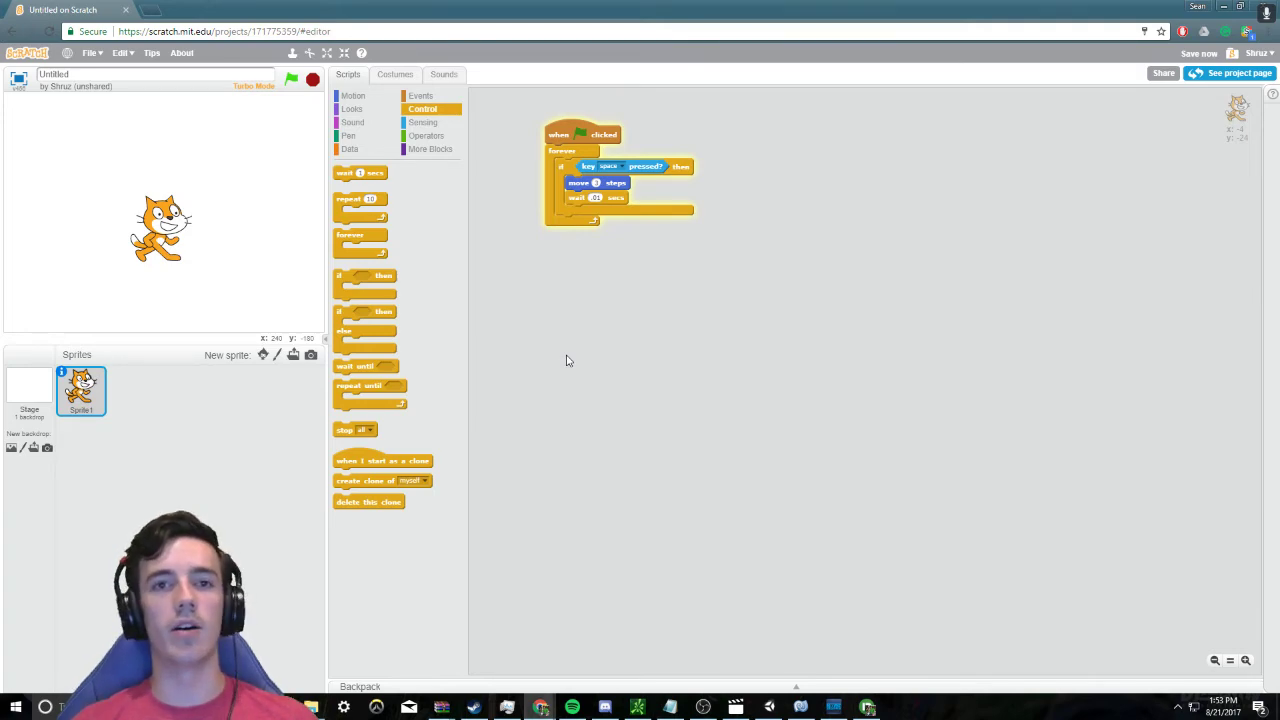
pyautogui.moveTo(448, 336)
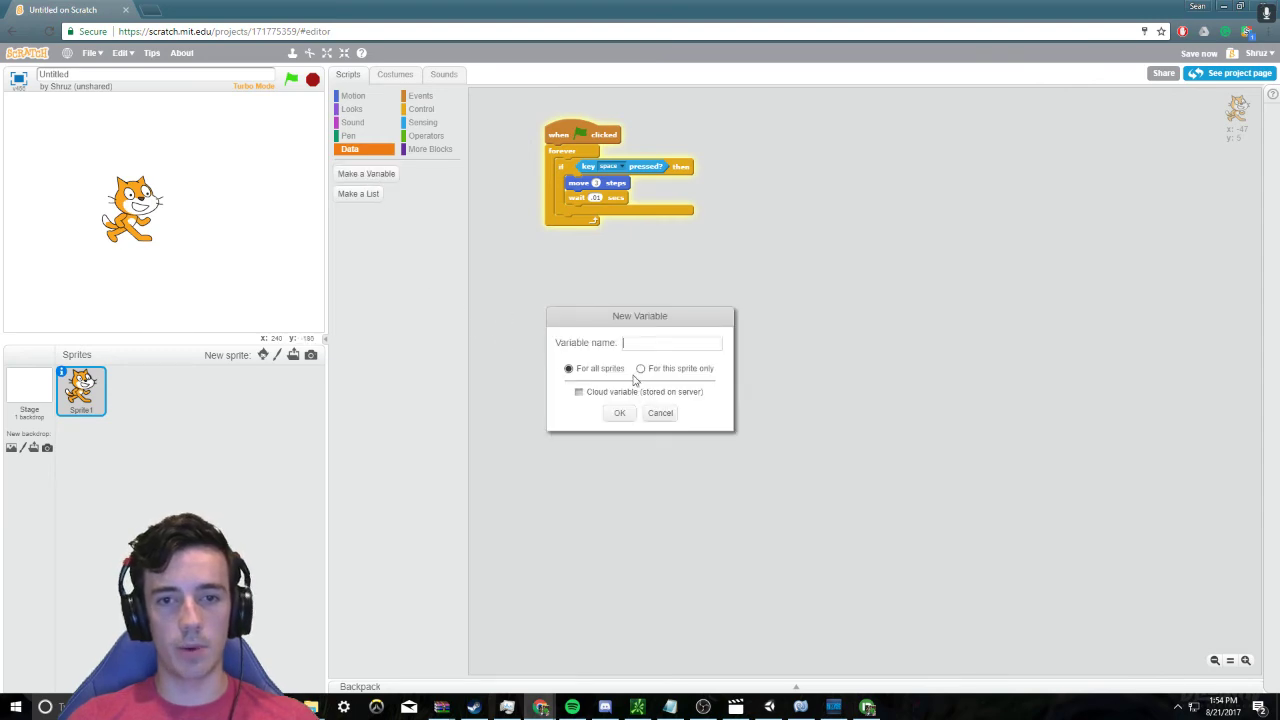
# Confirm creating the 'speed' variable for all sprites.
pyautogui.click(620, 412)
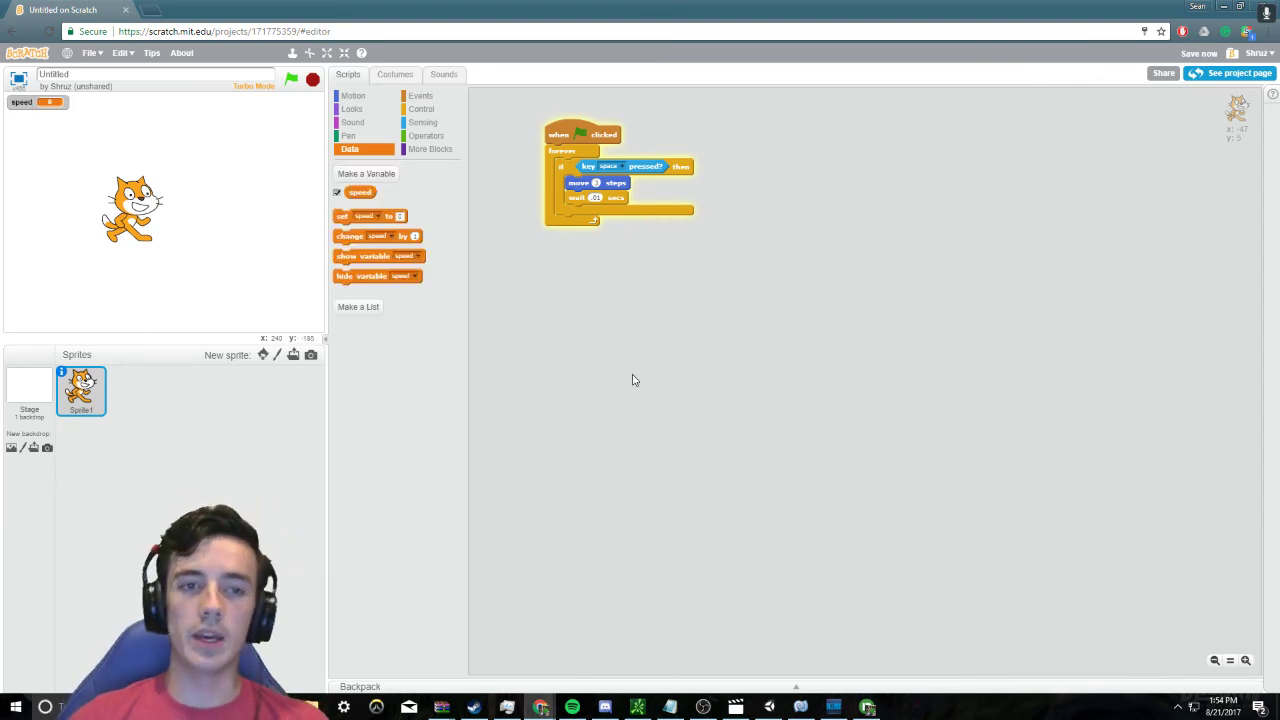